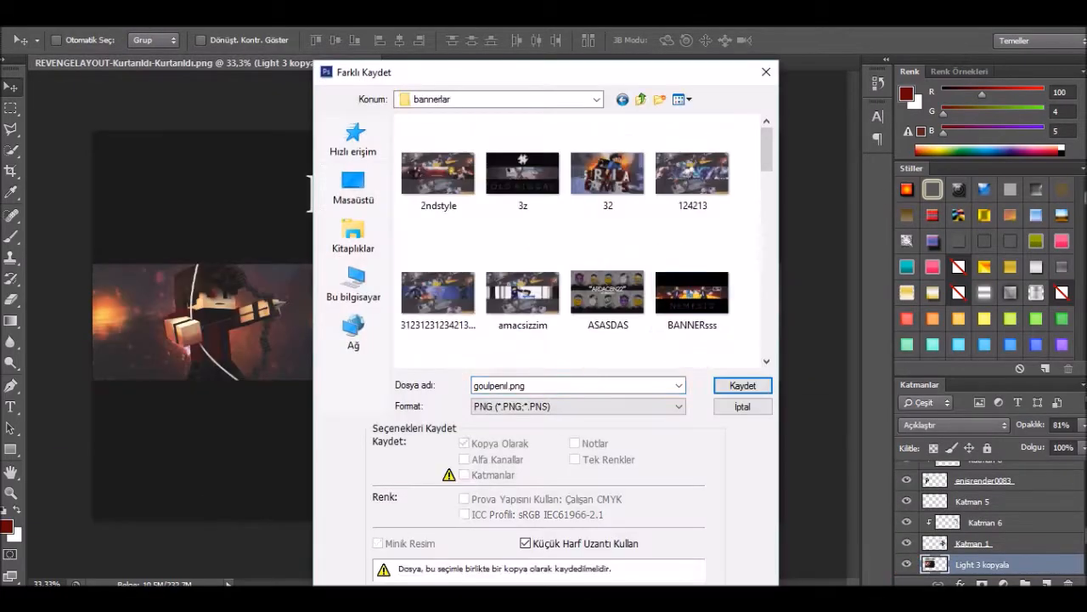
- Save the banner as a PNG in the bannerlar folder via Kaydet
{"action": "left_click", "coordinate": [741, 384]}
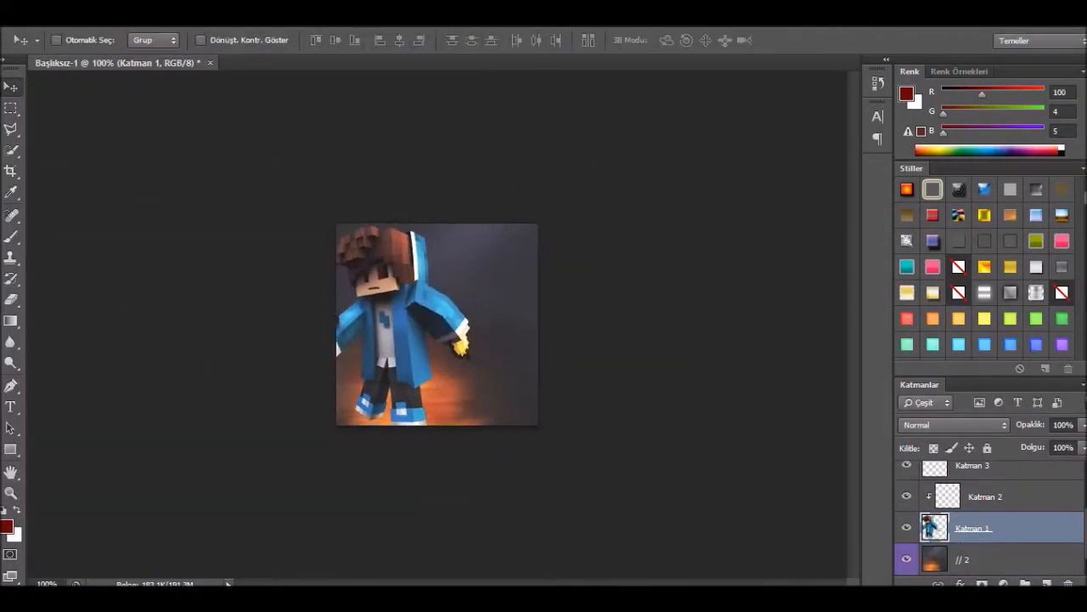